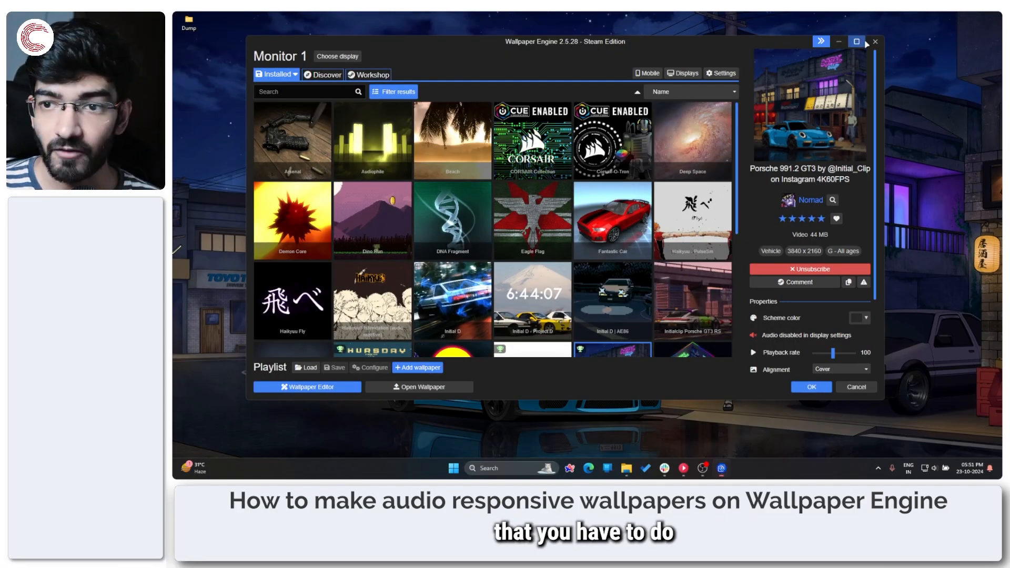
# Step: Launch the Wallpaper Editor from the Installed wallpapers browser
pyautogui.click(857, 41)
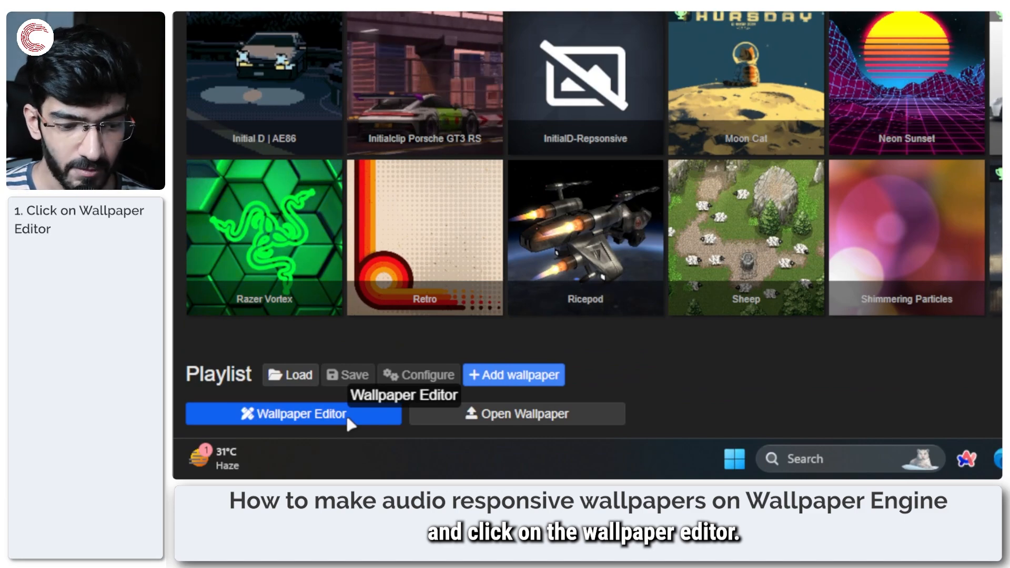
pyautogui.click(294, 413)
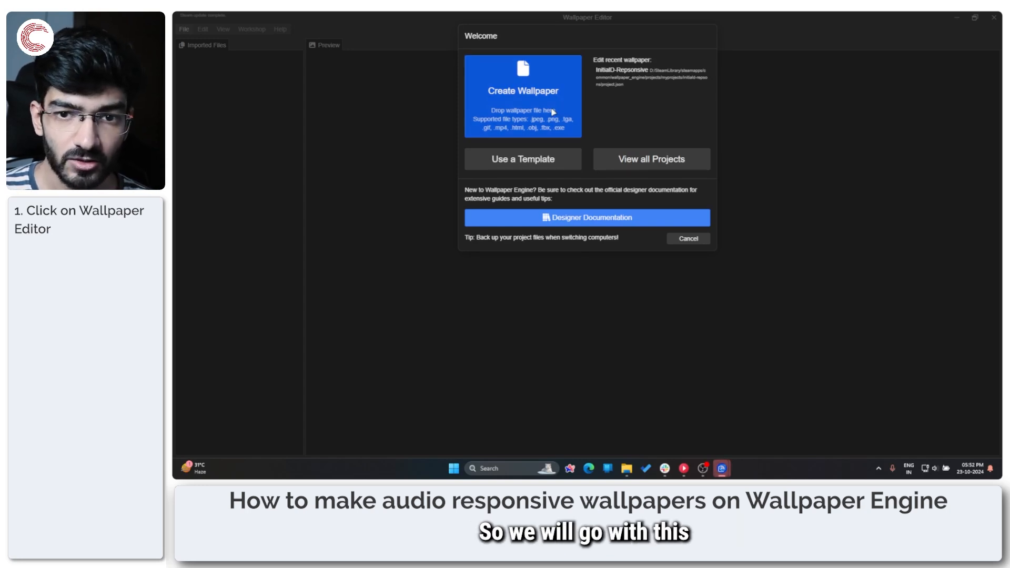
# Step: Create a new wallpaper from the 1373962.png image in the Dump folder
pyautogui.click(522, 90)
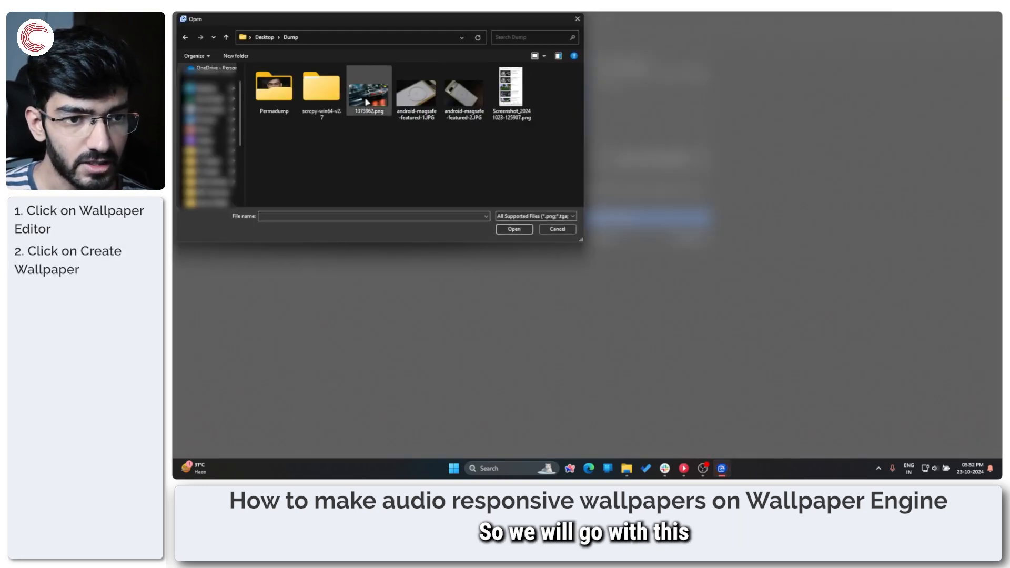
pyautogui.click(368, 90)
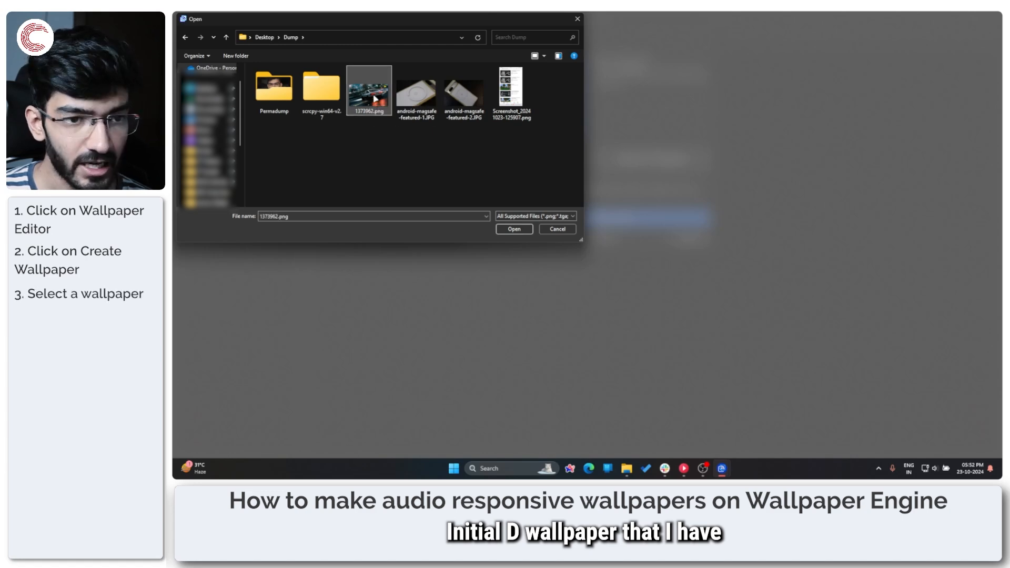
pyautogui.click(513, 229)
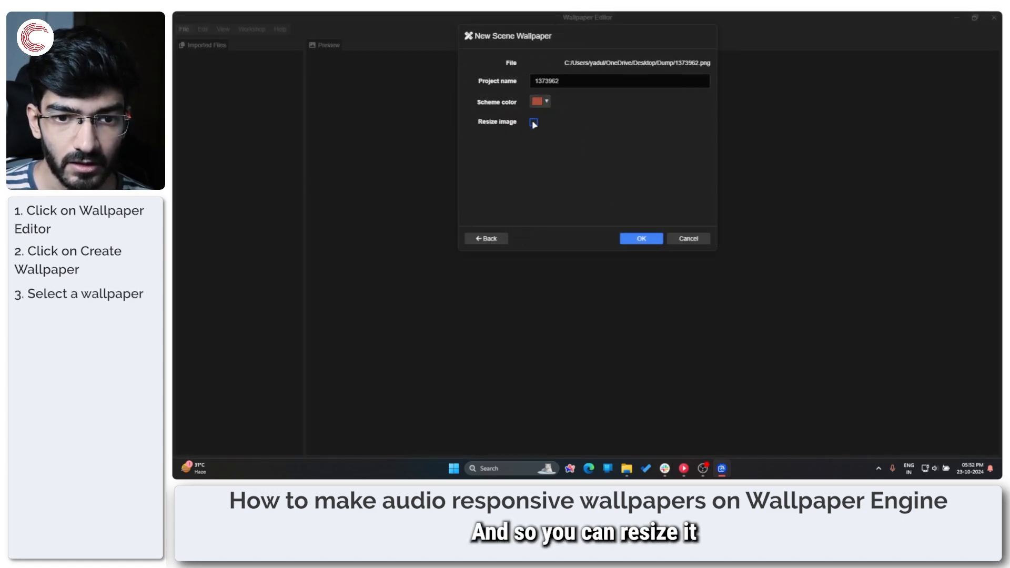
# Step: Leave Resize image off and name the project Initial-D-Audio-Responsive
pyautogui.click(533, 123)
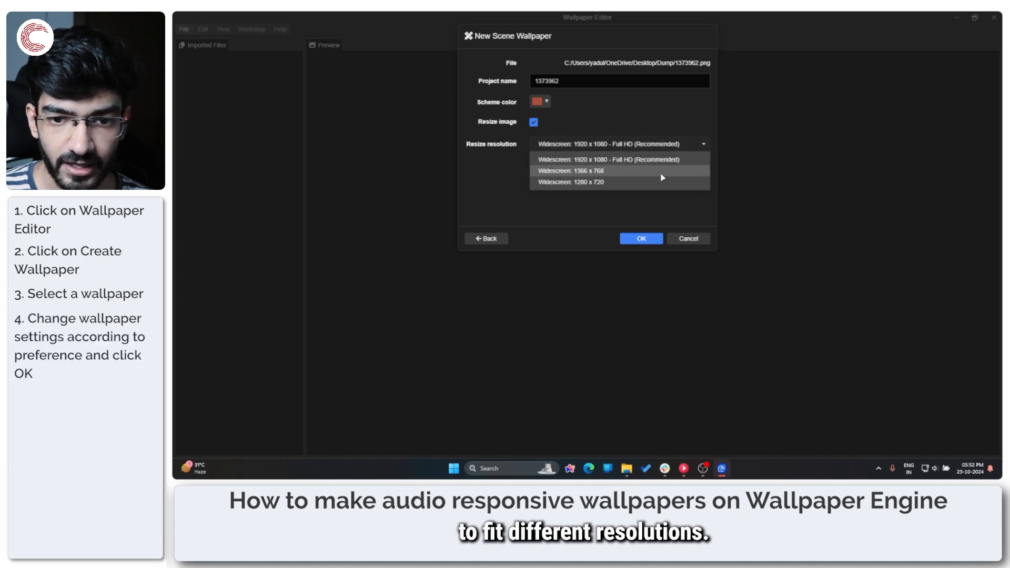
pyautogui.click(533, 122)
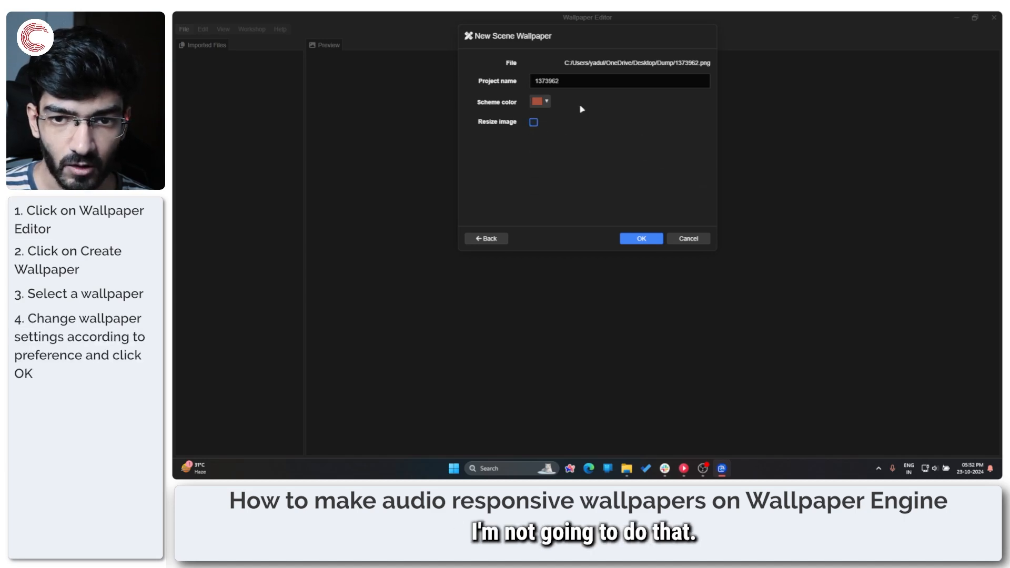
pyautogui.write('Initial-D-Audio-Res')
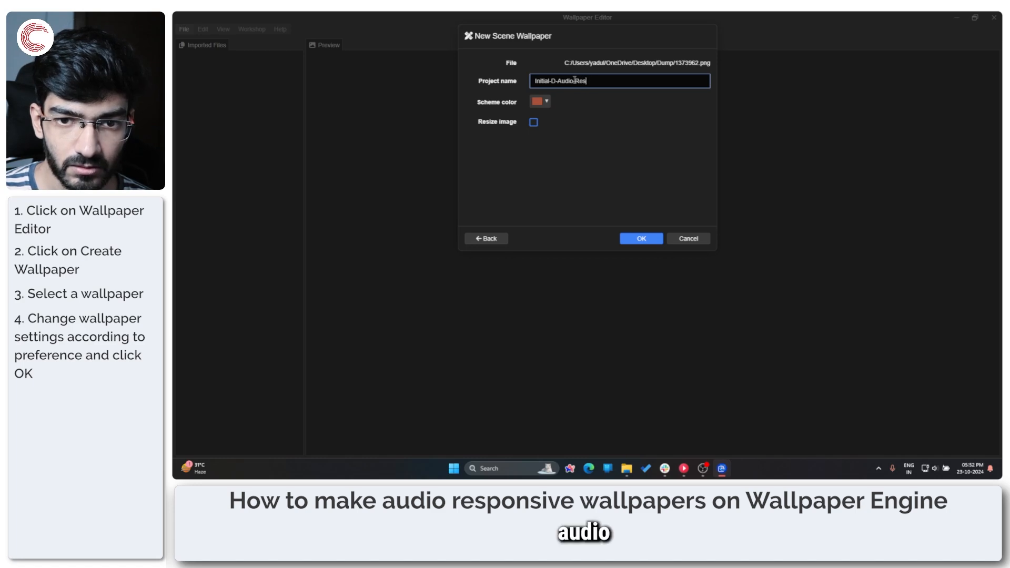
# Step: Set the project's scheme colour to a teal shade
pyautogui.click(544, 101)
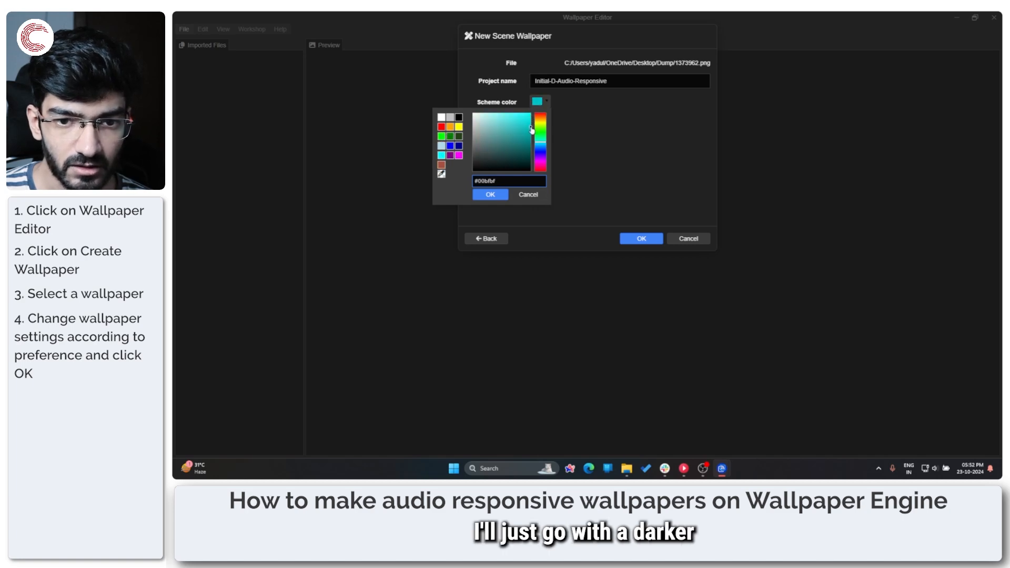
pyautogui.click(527, 133)
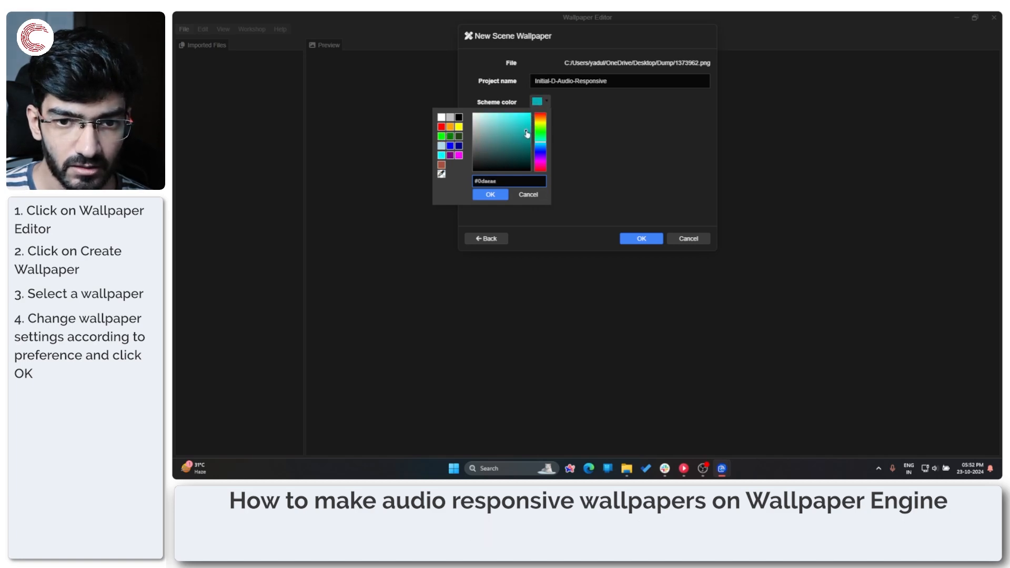
pyautogui.click(640, 238)
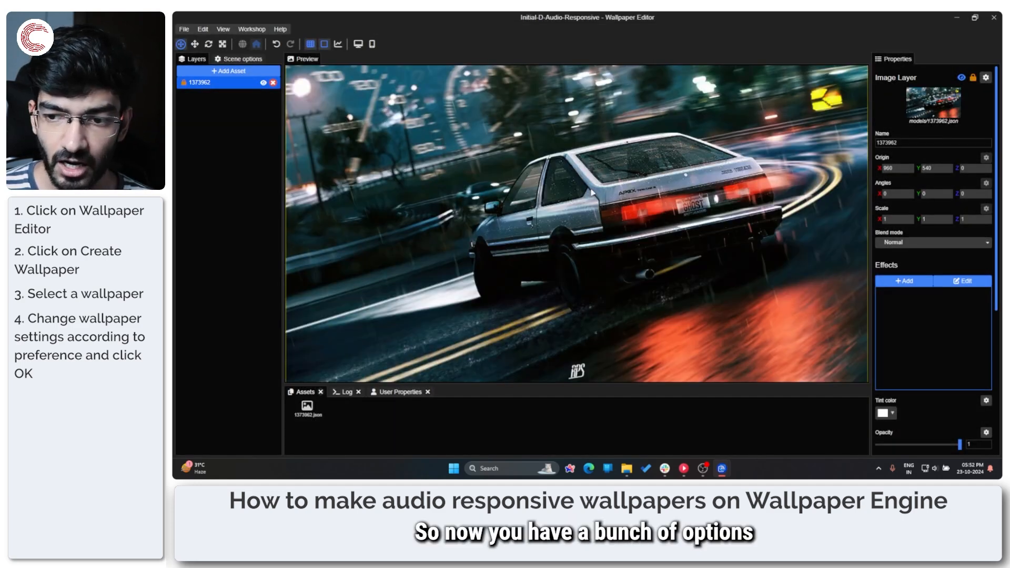
pyautogui.moveTo(568, 266)
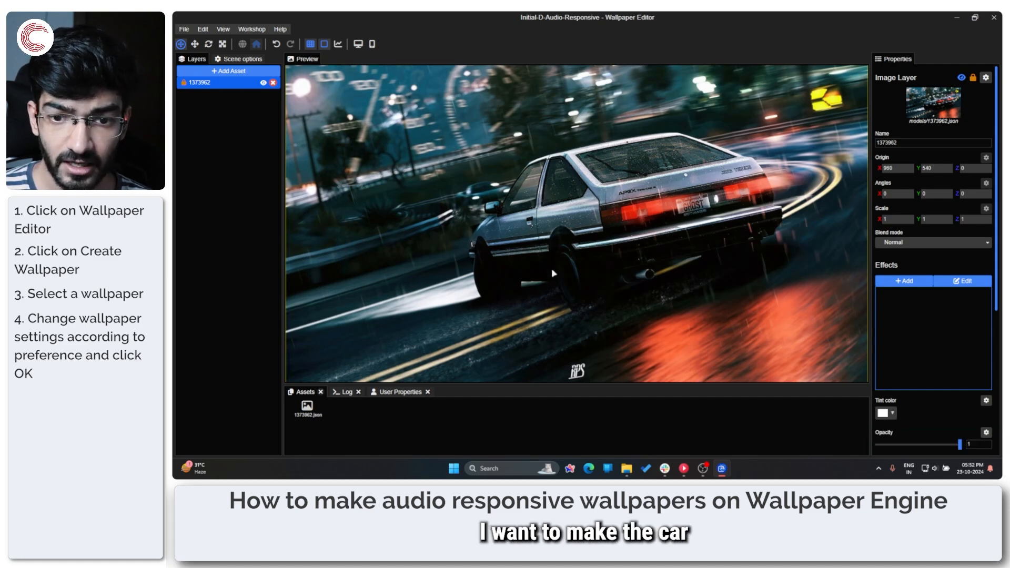
pyautogui.moveTo(588, 247)
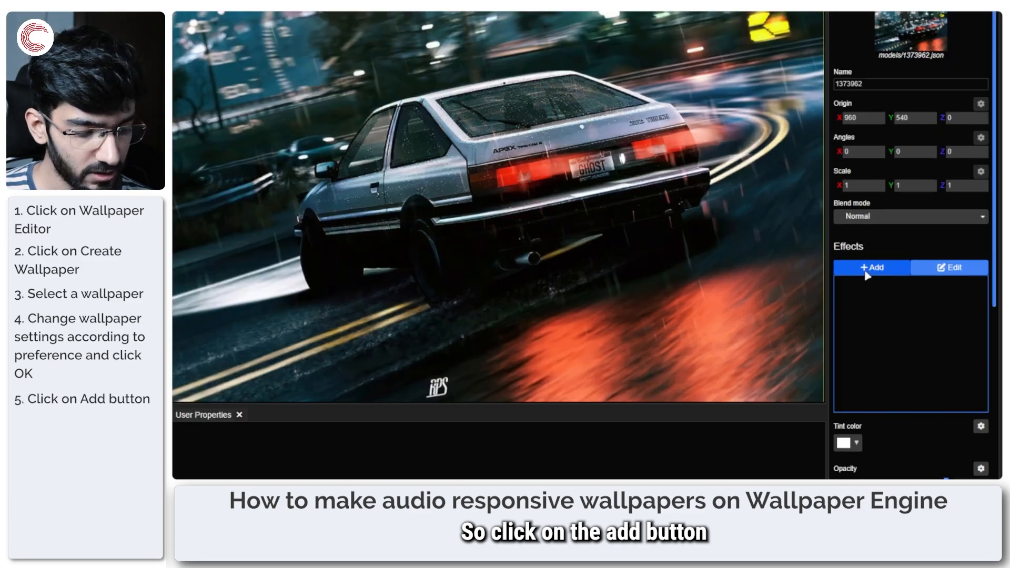
# Step: Add the Pulse effect from the Animate category to the car image layer
pyautogui.click(871, 267)
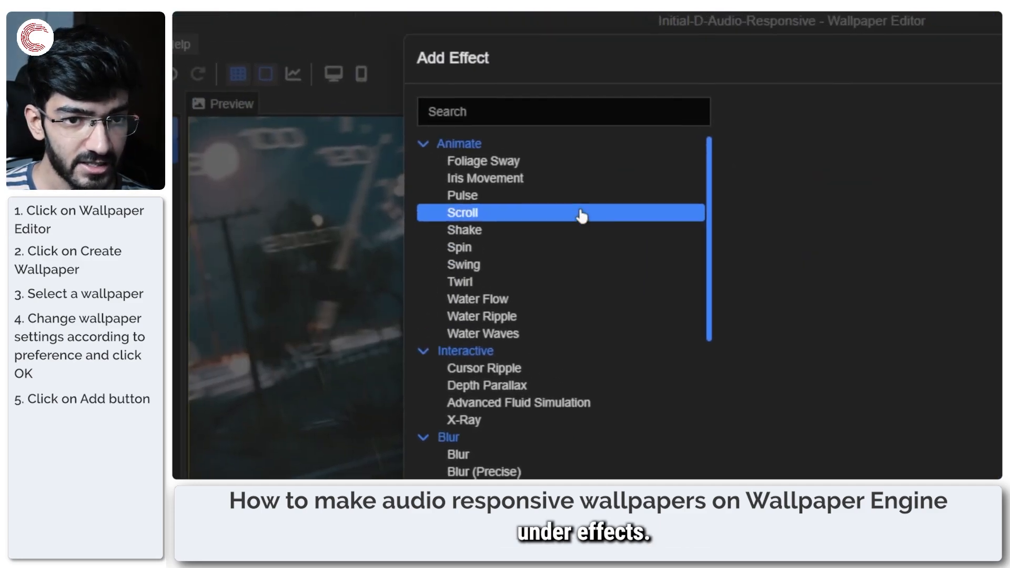
pyautogui.moveTo(579, 329)
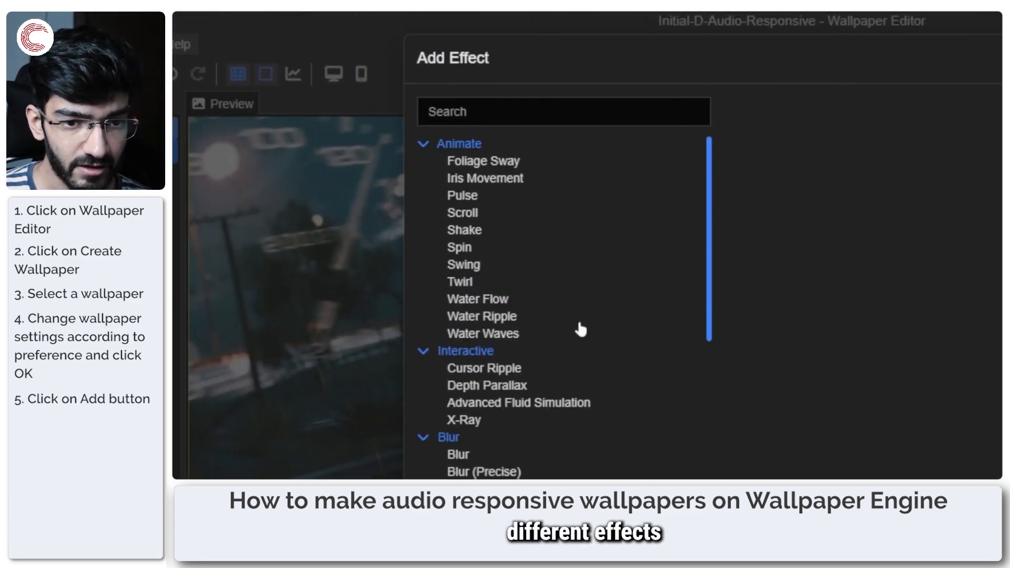
pyautogui.click(462, 195)
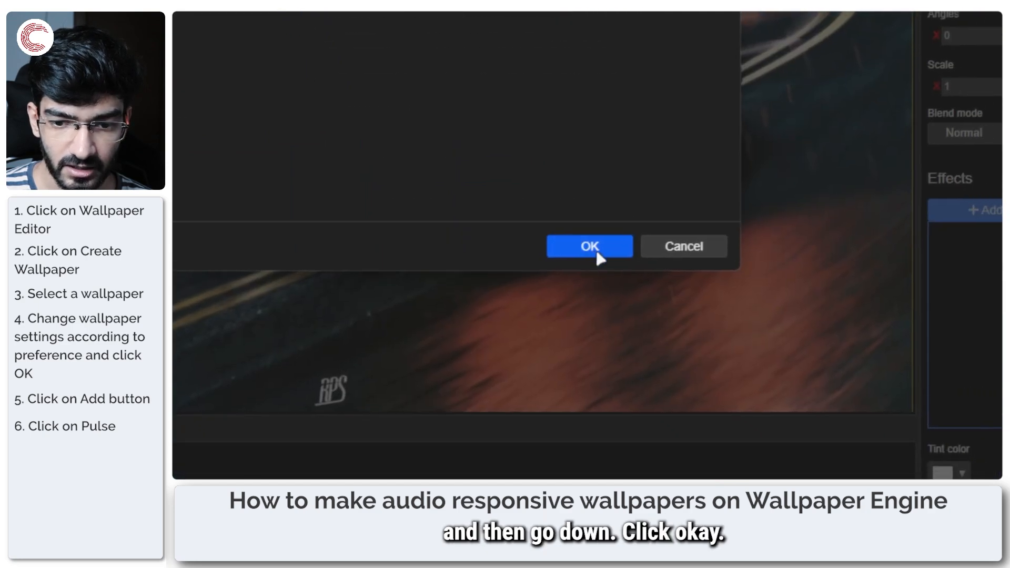
pyautogui.click(588, 245)
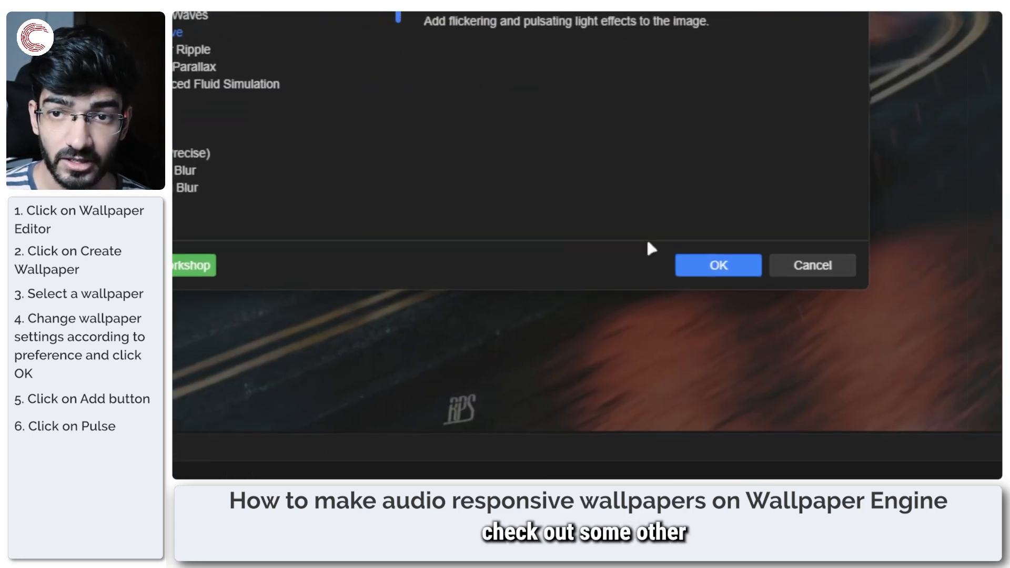
pyautogui.click(717, 265)
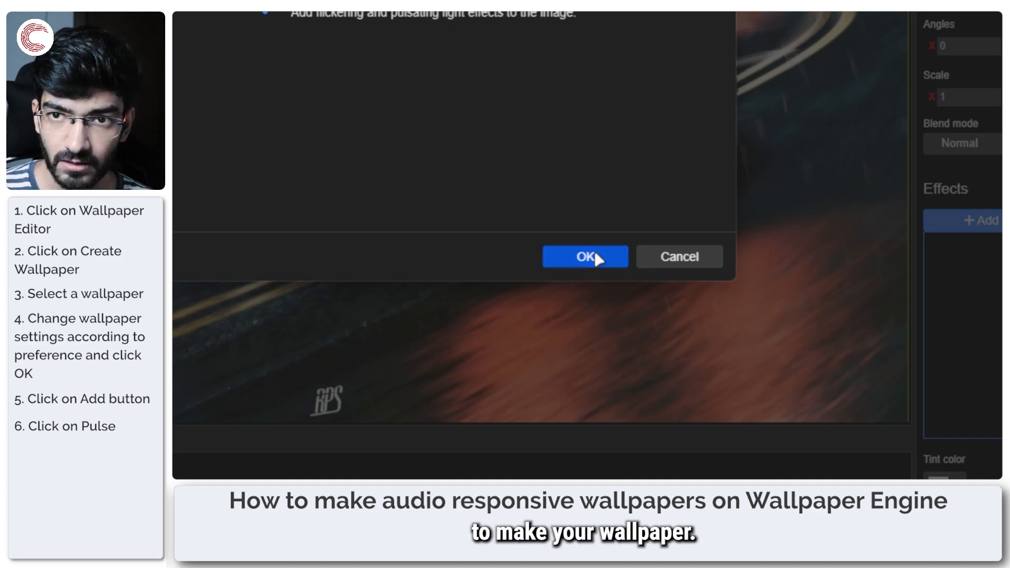
pyautogui.click(585, 256)
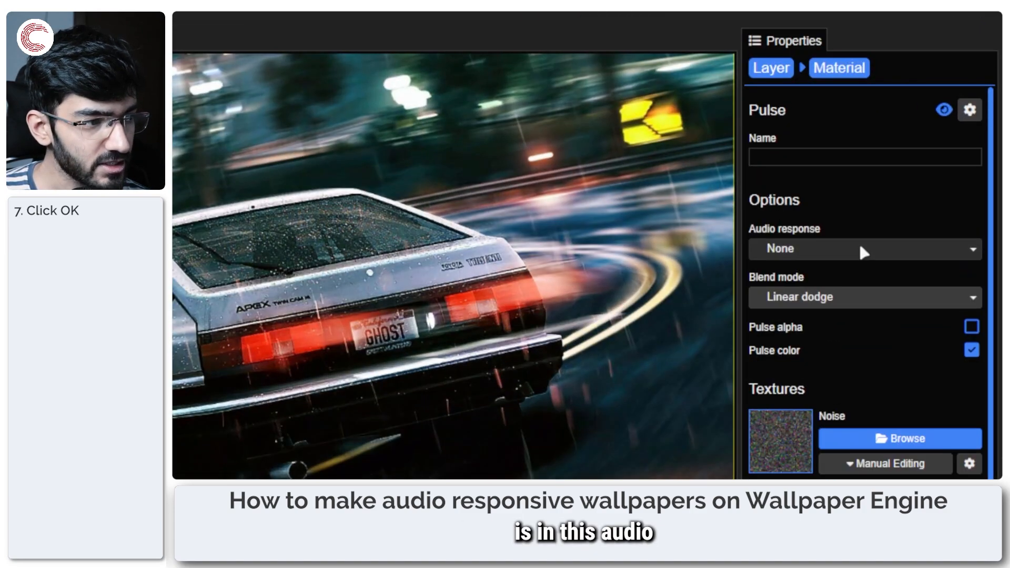
# Step: Set the Pulse effect's Audio response to Center
pyautogui.click(863, 249)
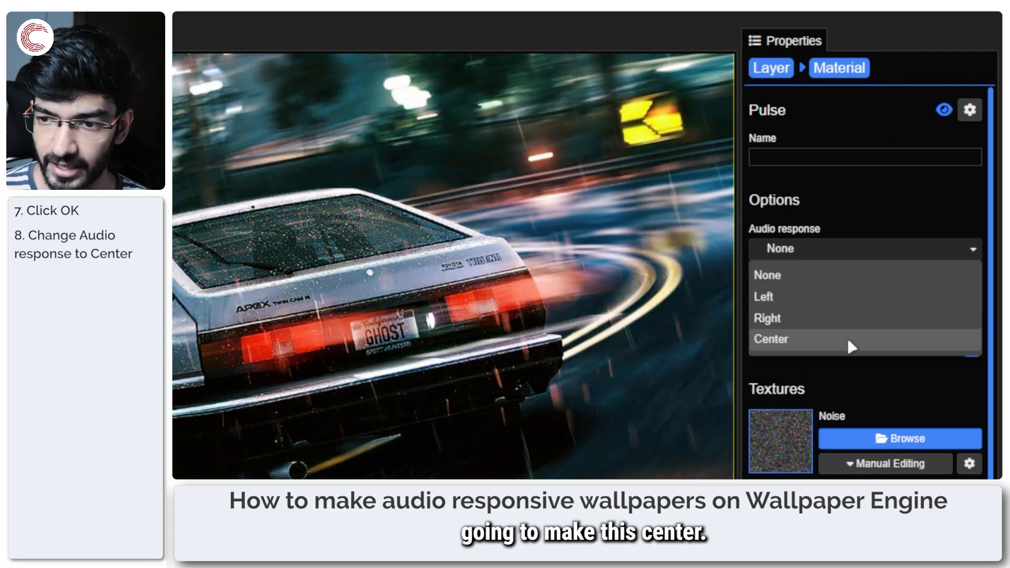
pyautogui.click(770, 339)
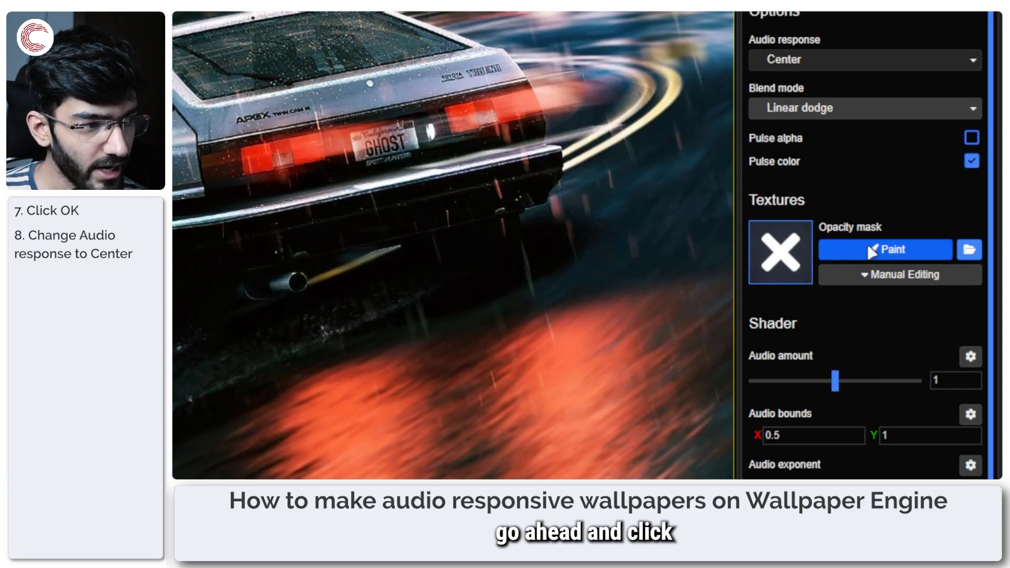
# Step: Open the opacity mask painter with brush size 102 and hardness 0
pyautogui.click(885, 250)
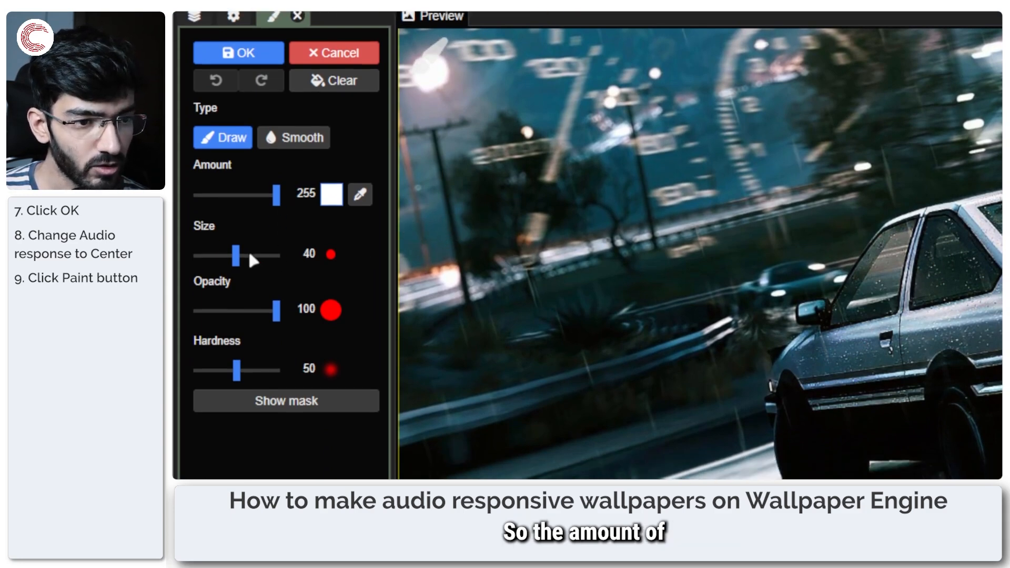
pyautogui.moveTo(236, 255); pyautogui.dragTo(264, 247)
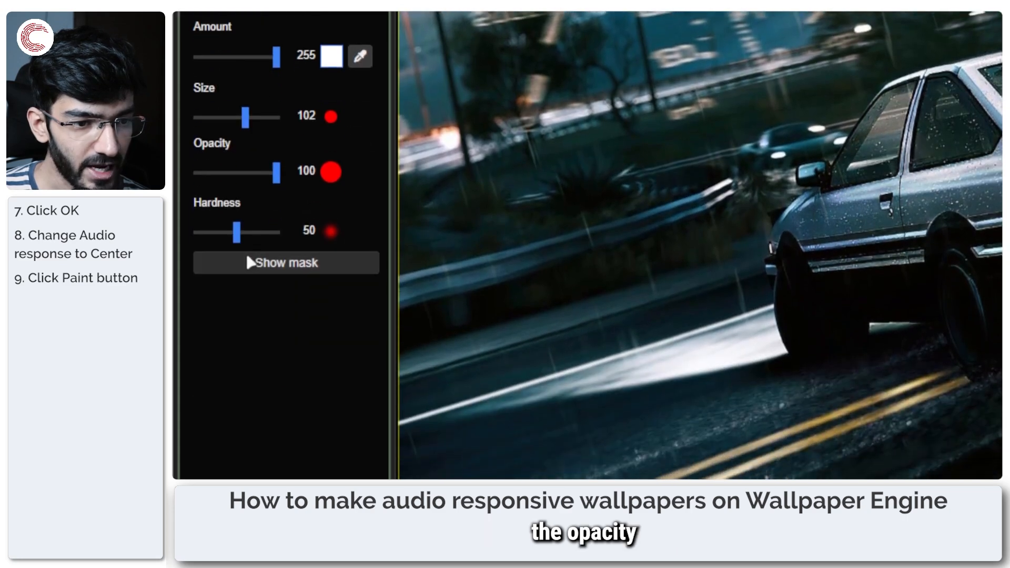
pyautogui.moveTo(239, 232); pyautogui.dragTo(197, 244)
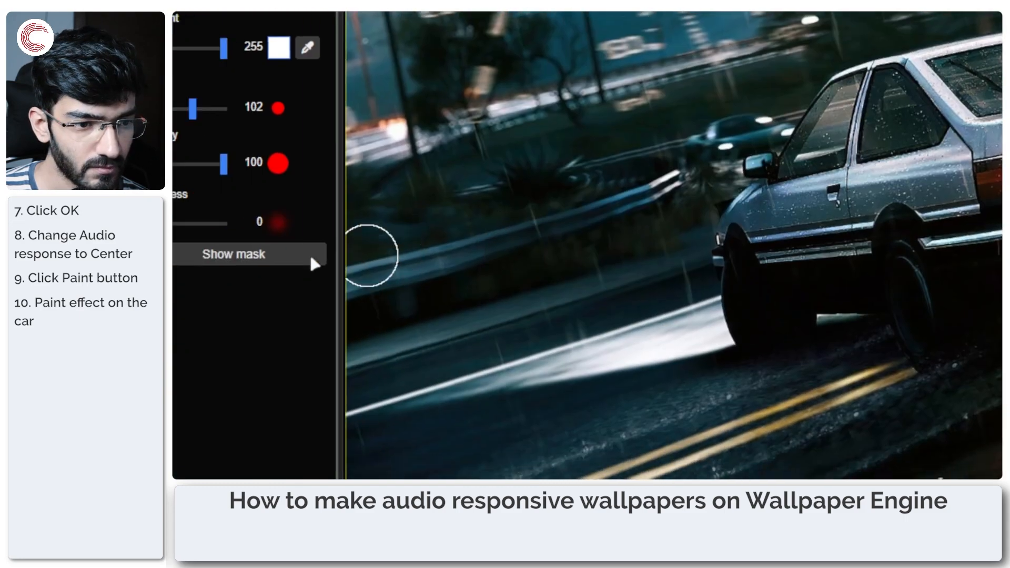
# Step: Preview the painted mask and undo the stray stroke outside the car
pyautogui.click(278, 243)
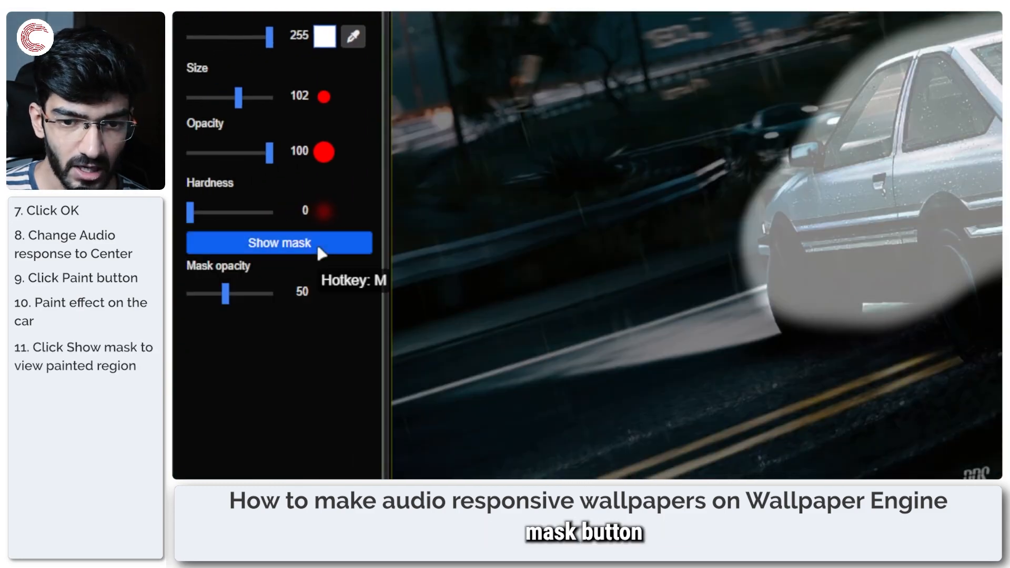
pyautogui.click(278, 243)
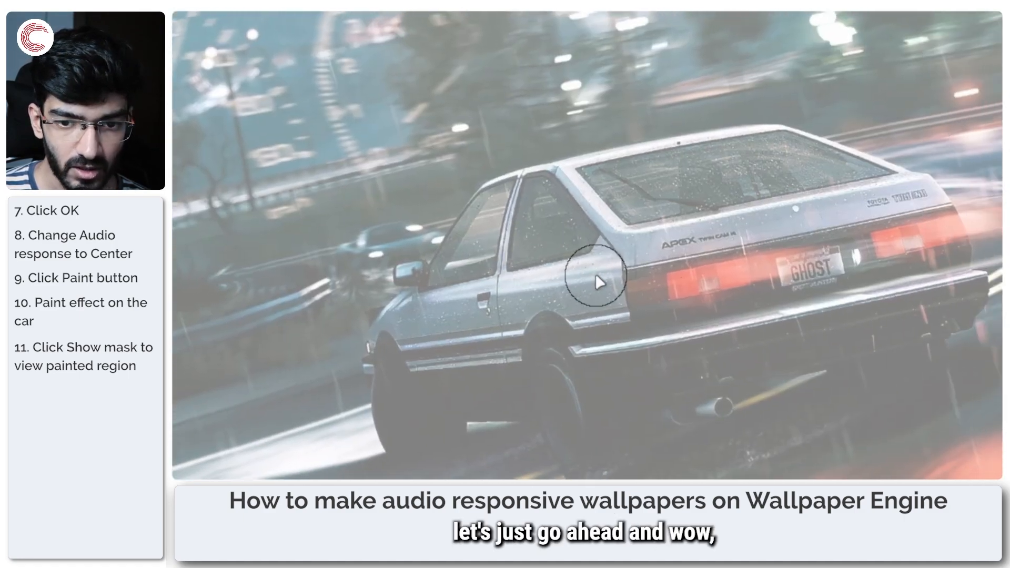
pyautogui.click(275, 104)
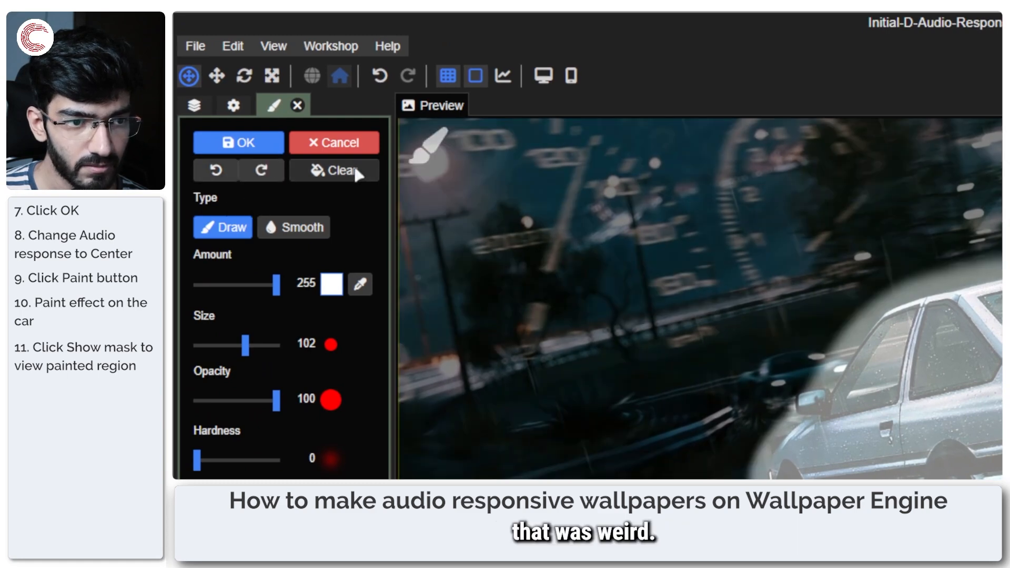
pyautogui.moveTo(214, 170)
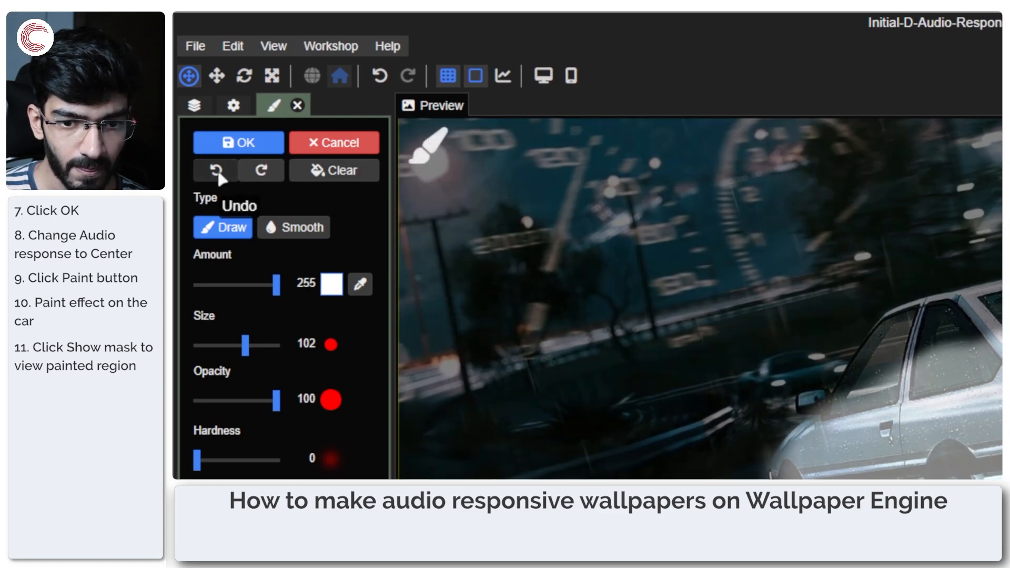
pyautogui.click(214, 169)
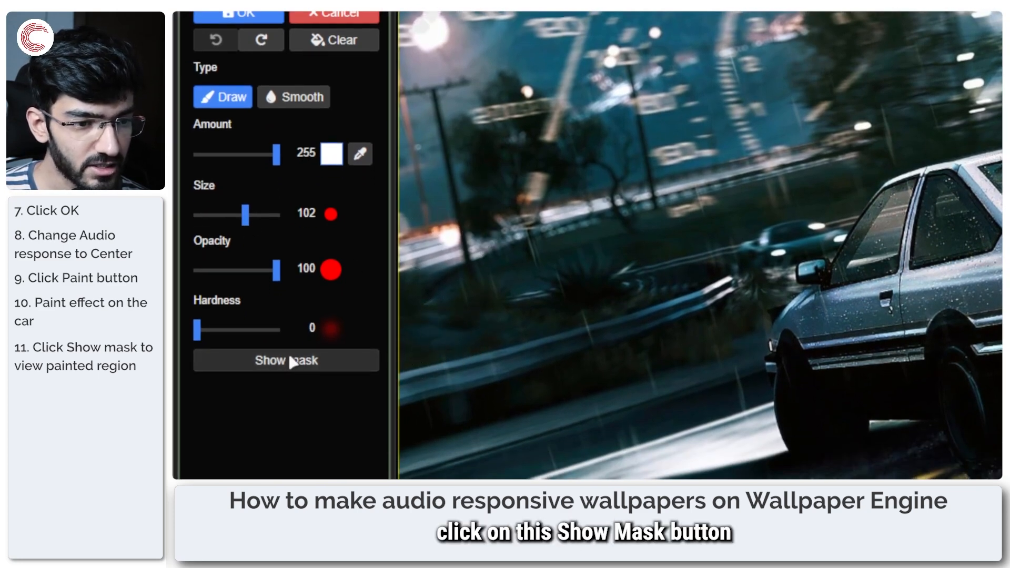
# Step: Show the mask and paint the opacity mask across the entire car body
pyautogui.click(285, 360)
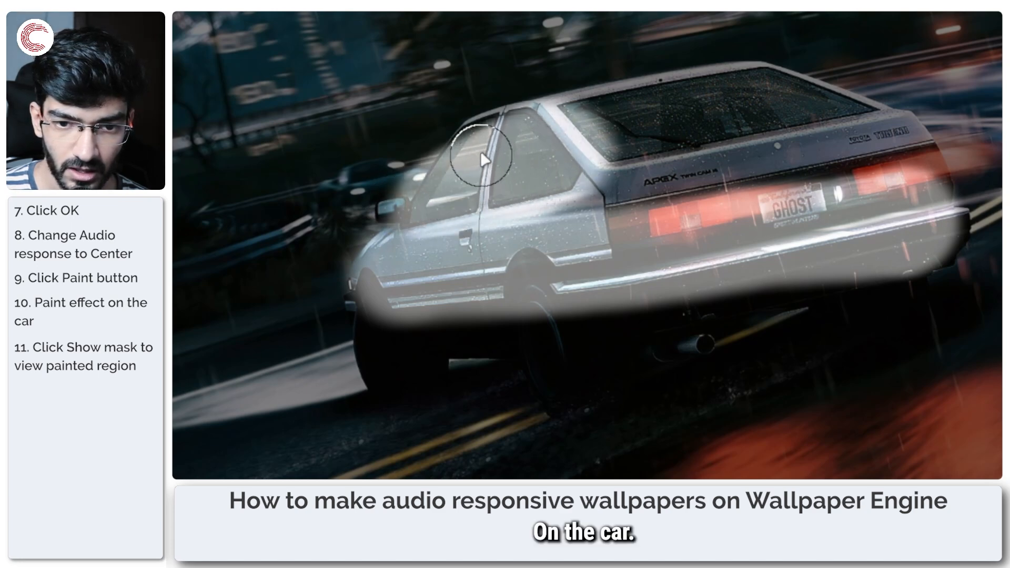
pyautogui.moveTo(482, 160); pyautogui.dragTo(550, 138)
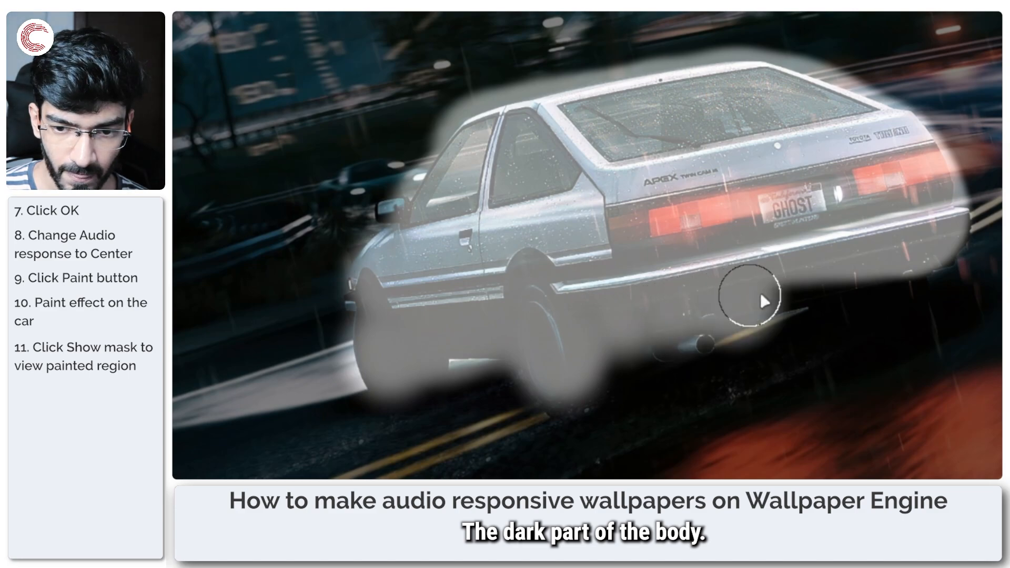
pyautogui.moveTo(750, 301); pyautogui.dragTo(671, 341)
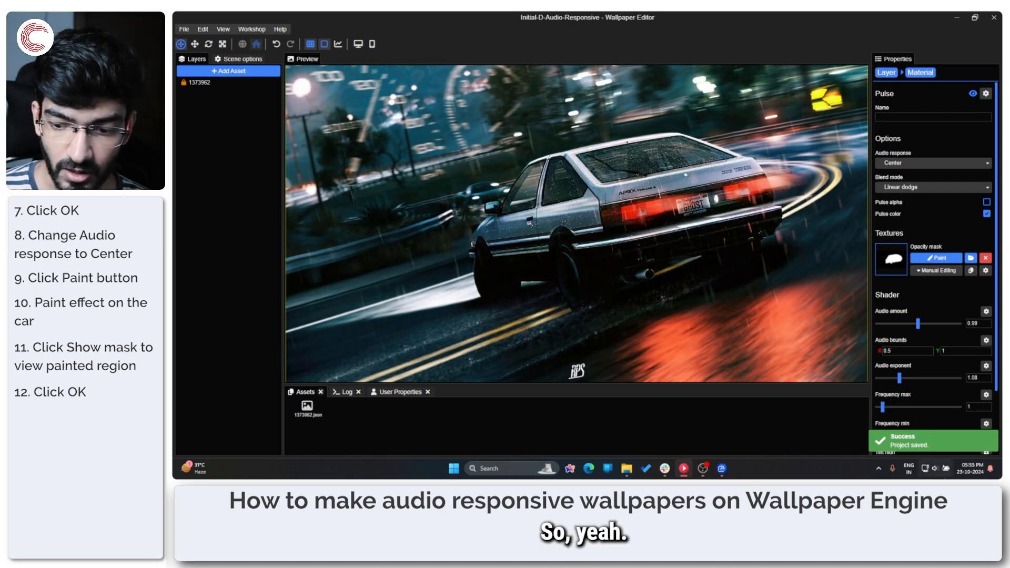
# Step: Return to the car image layer's properties, with Pulse as its only effect
pyautogui.click(932, 468)
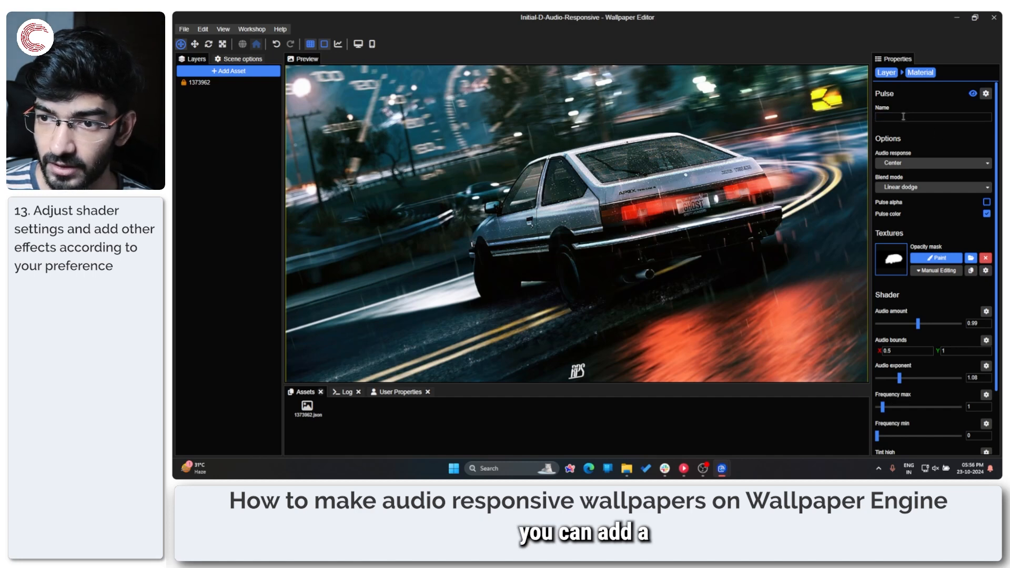
pyautogui.scroll(-3)
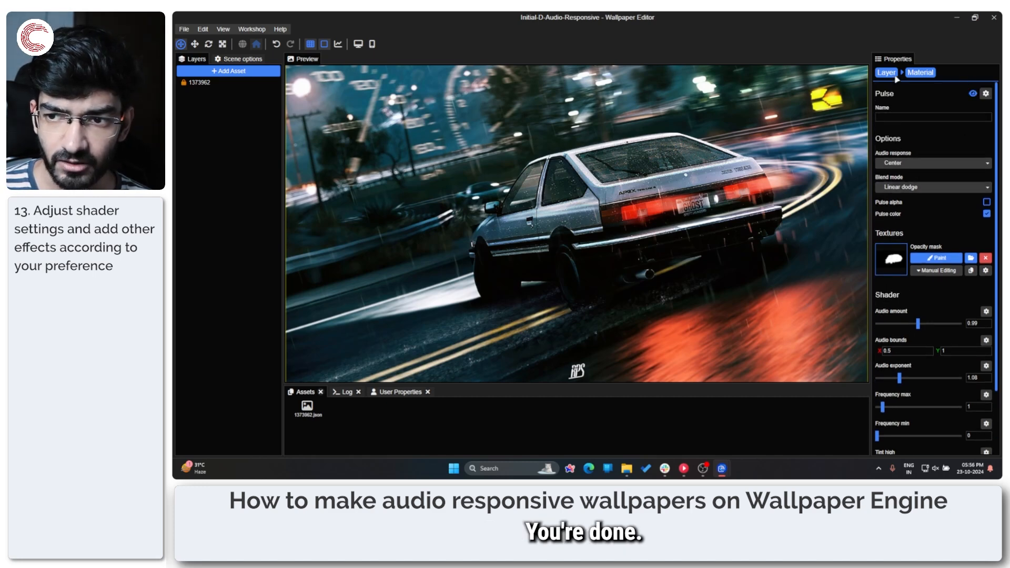
pyautogui.click(200, 83)
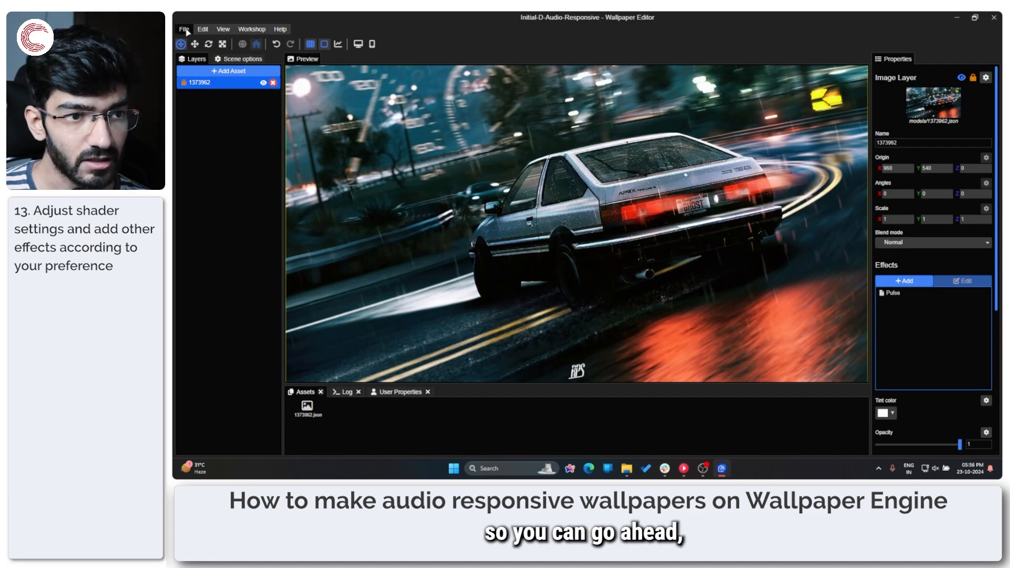
# Step: Open the File menu listing Save, Save As and Apply Wallpaper
pyautogui.click(184, 29)
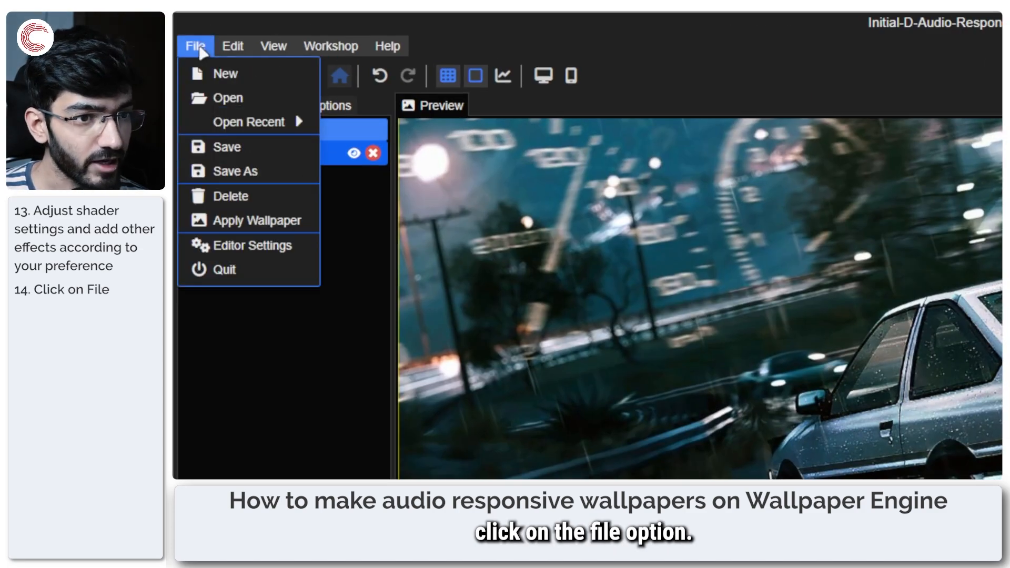